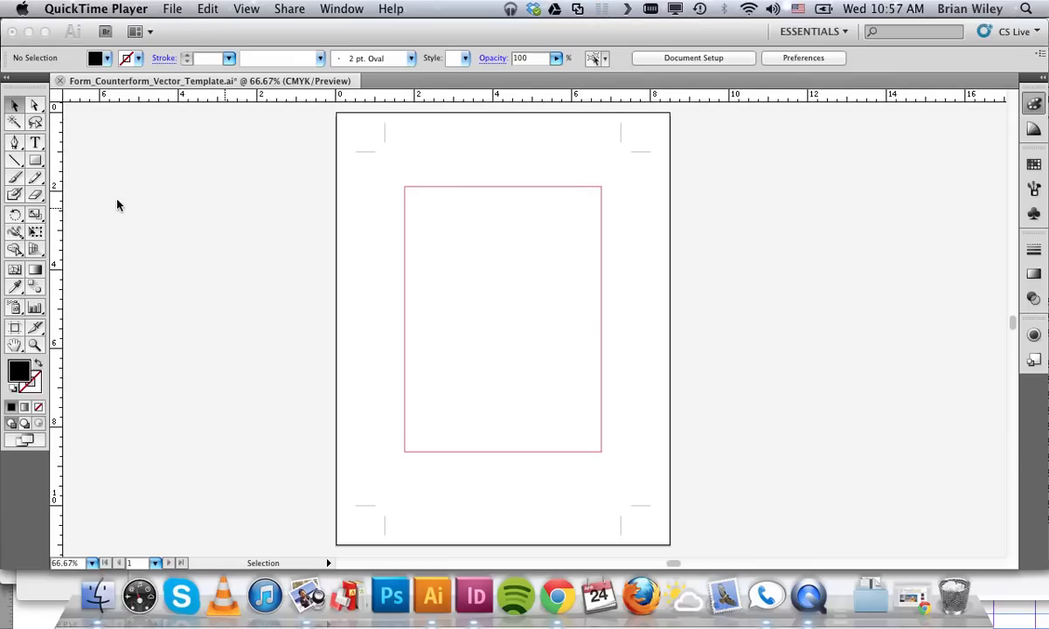
mouse_move(103, 259)
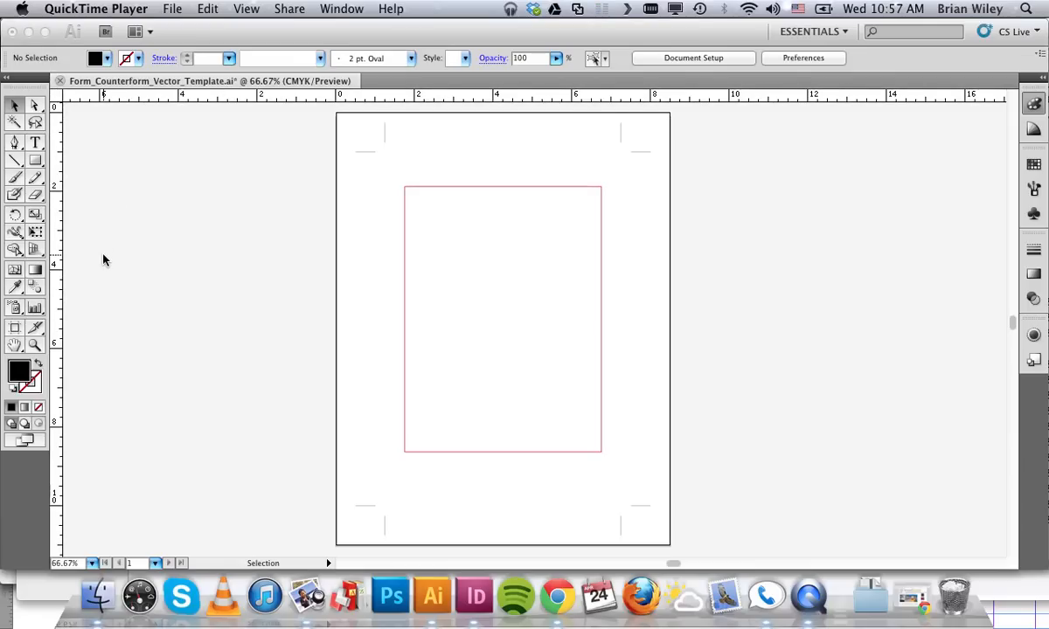
mouse_move(150, 242)
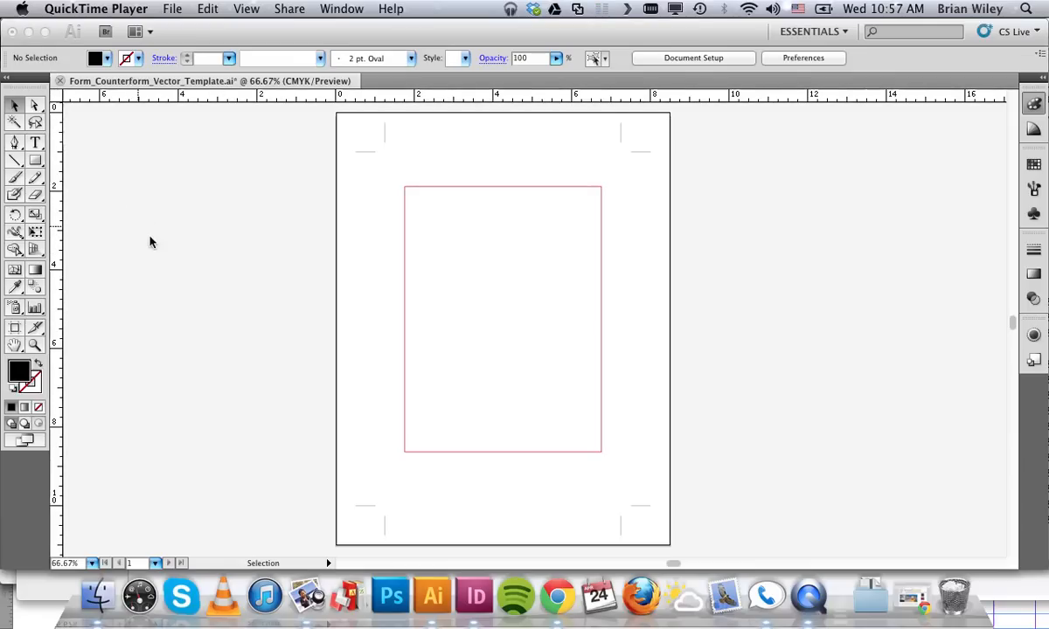
mouse_move(303, 245)
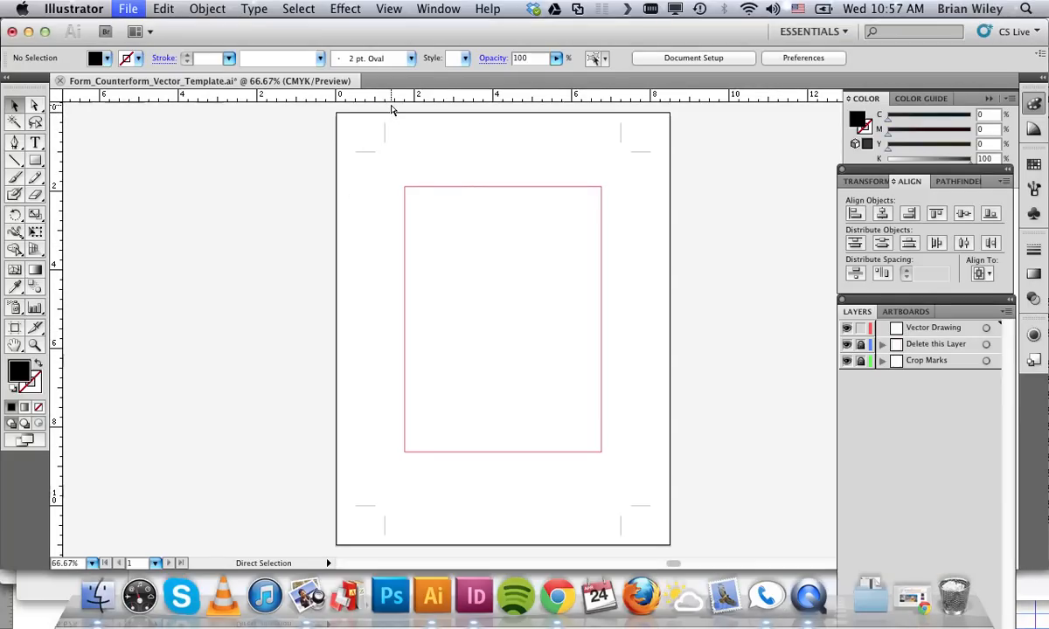
Create a new blank Letter-size (8.5 × 11 in) document
click(126, 9)
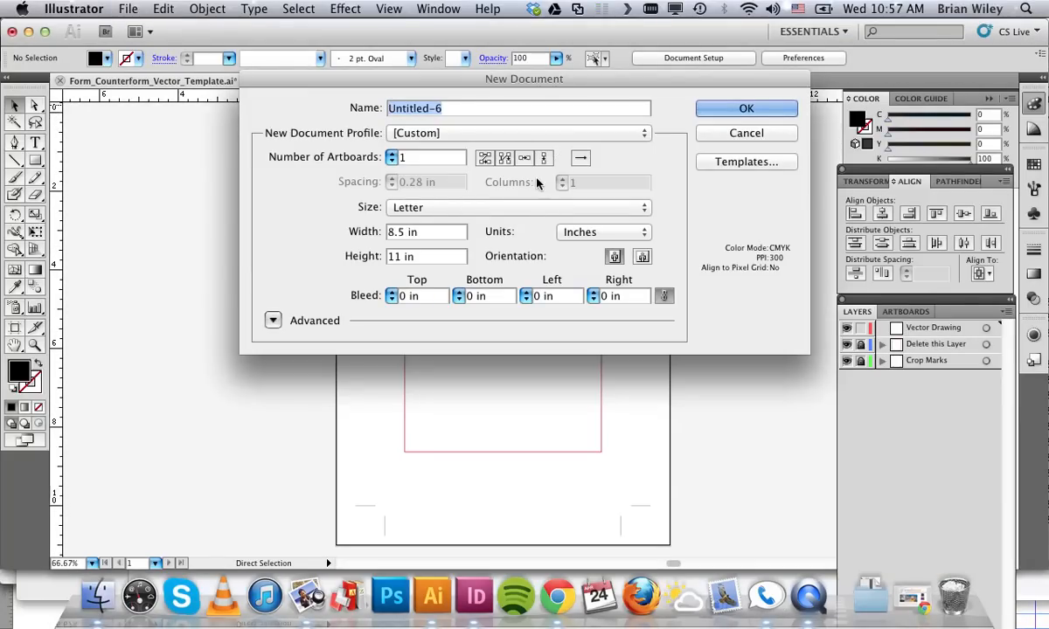
click(429, 232)
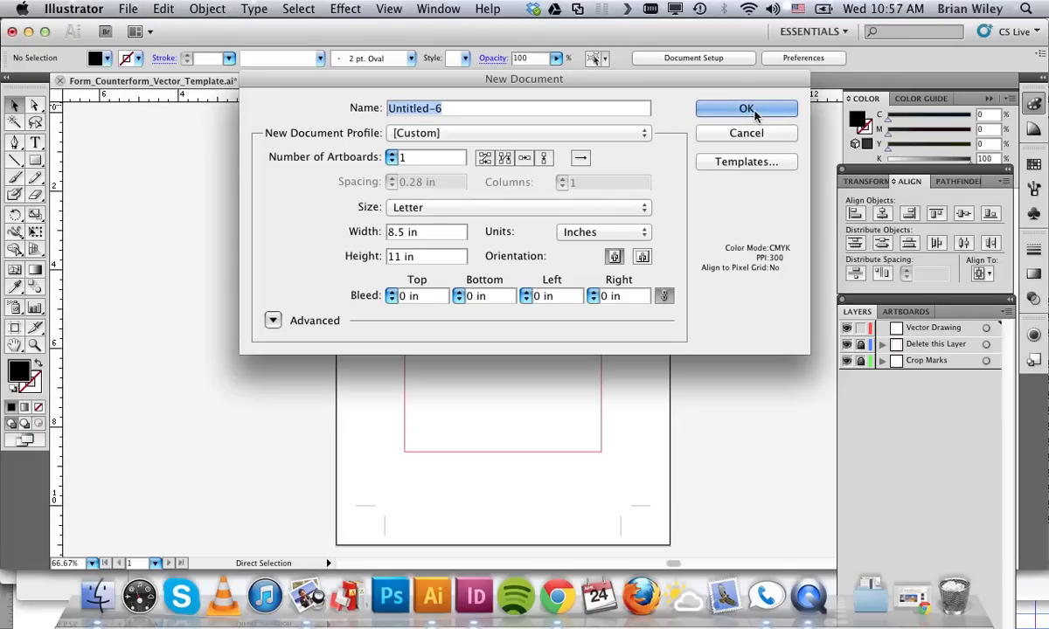
click(745, 108)
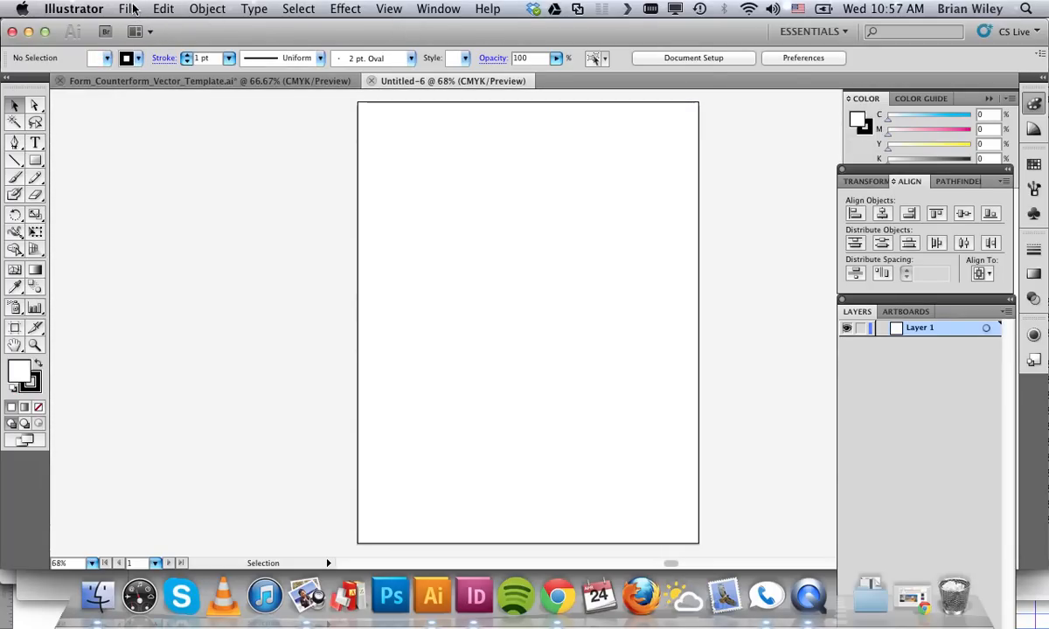
click(132, 8)
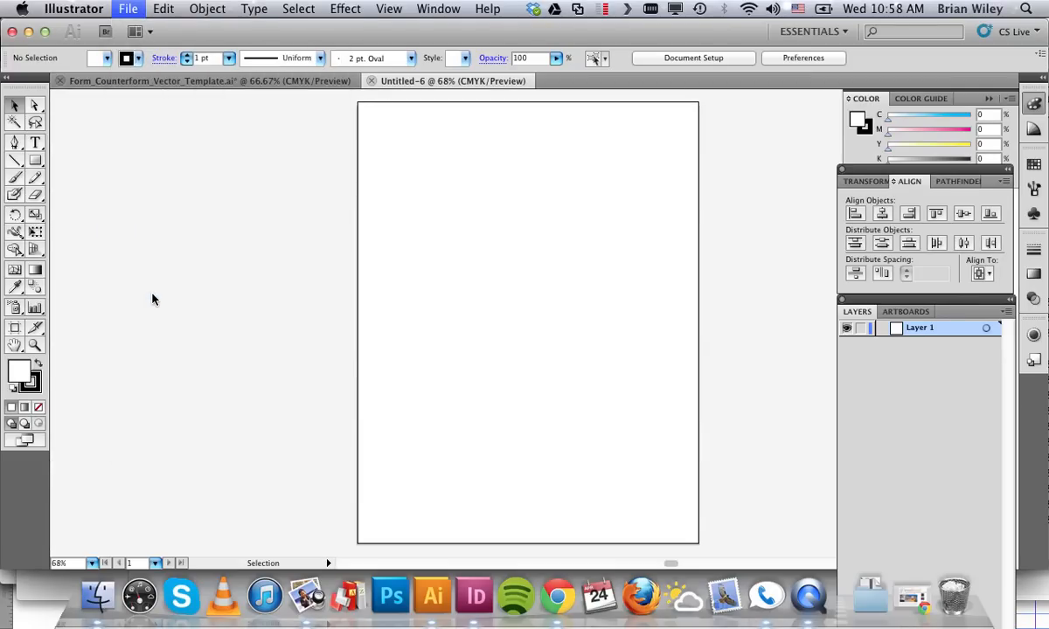
Place the scanned form-counterform JPEG on the page and expand Layer 1
click(128, 10)
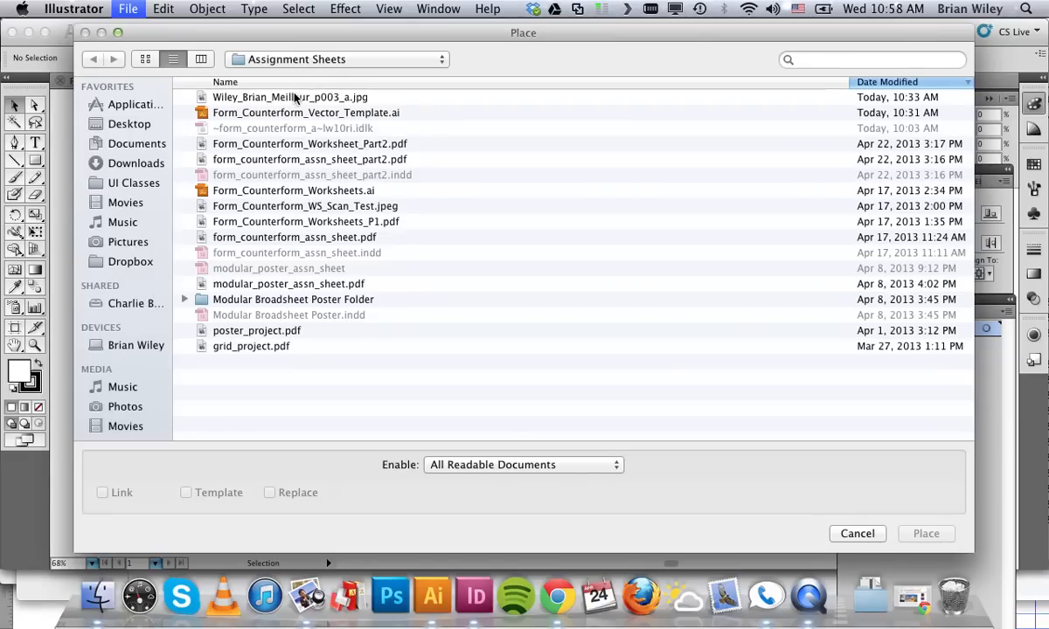
click(289, 97)
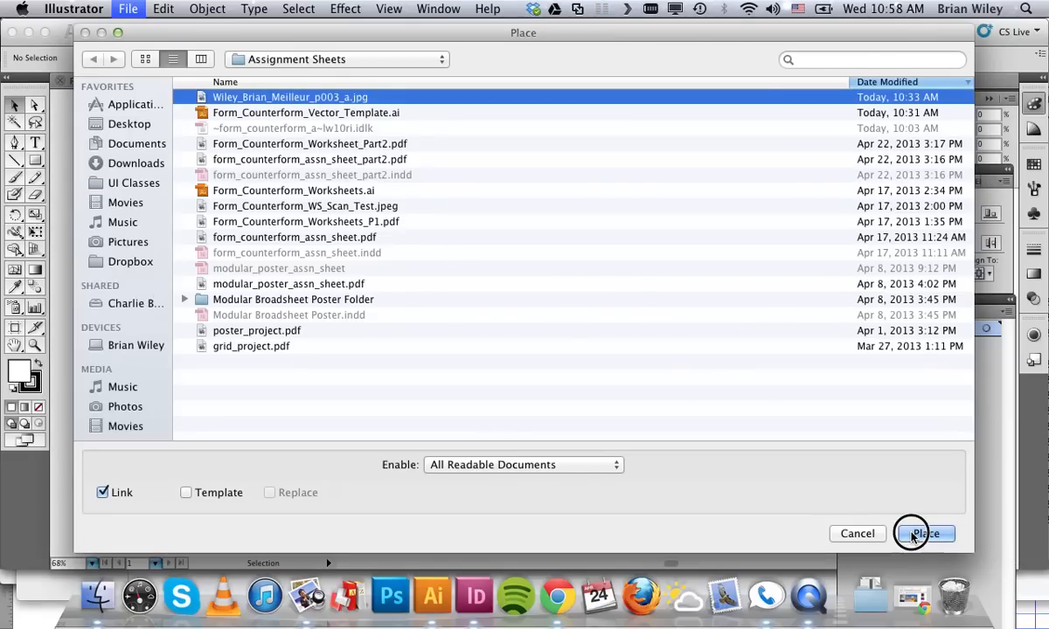
click(924, 533)
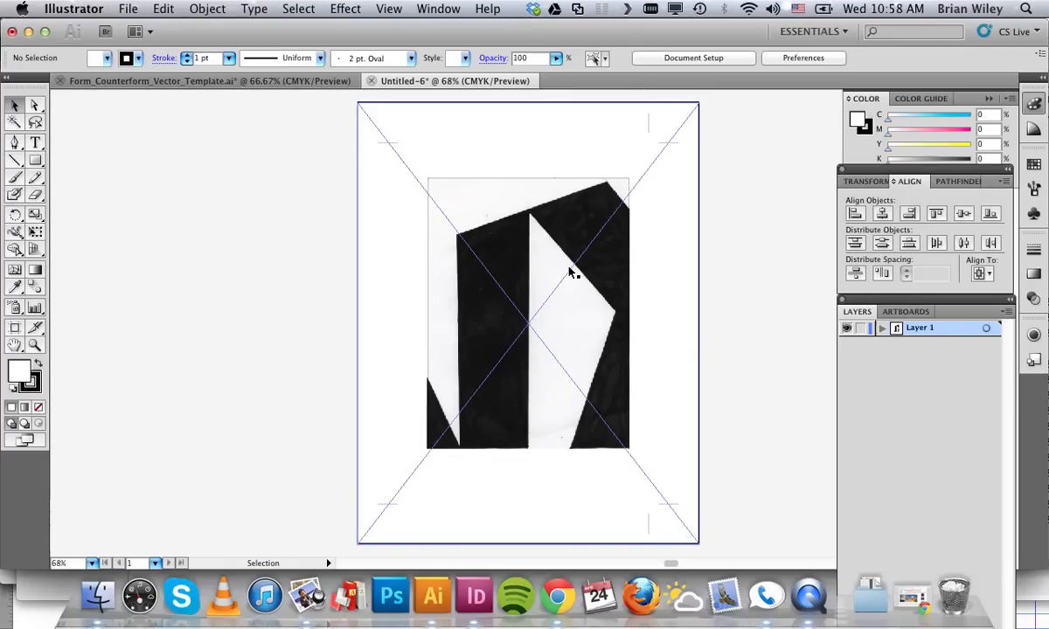
click(571, 272)
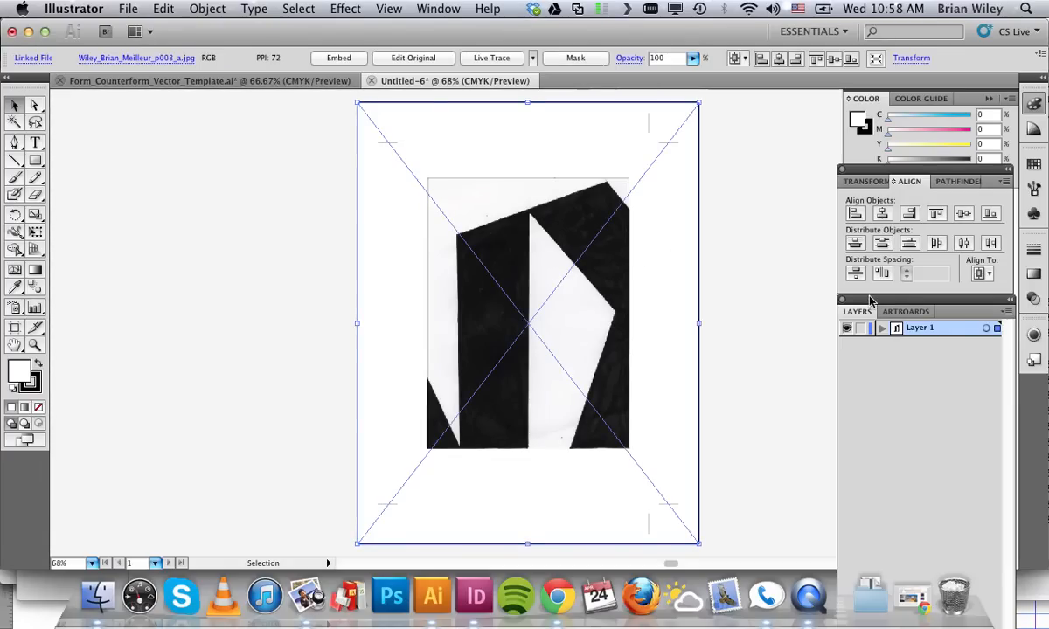
click(878, 328)
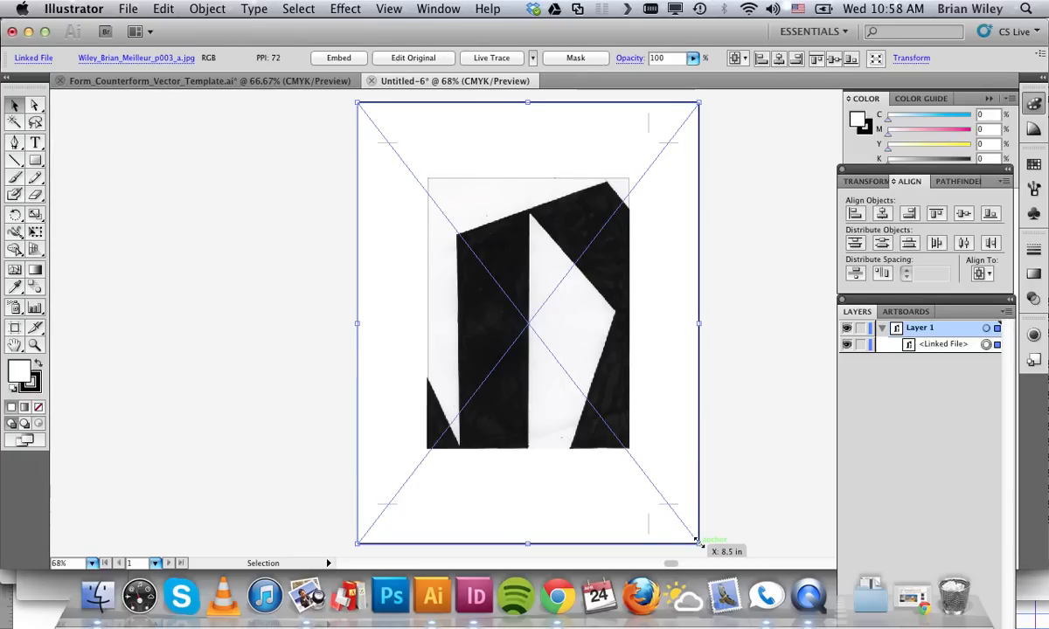
mouse_move(526, 257)
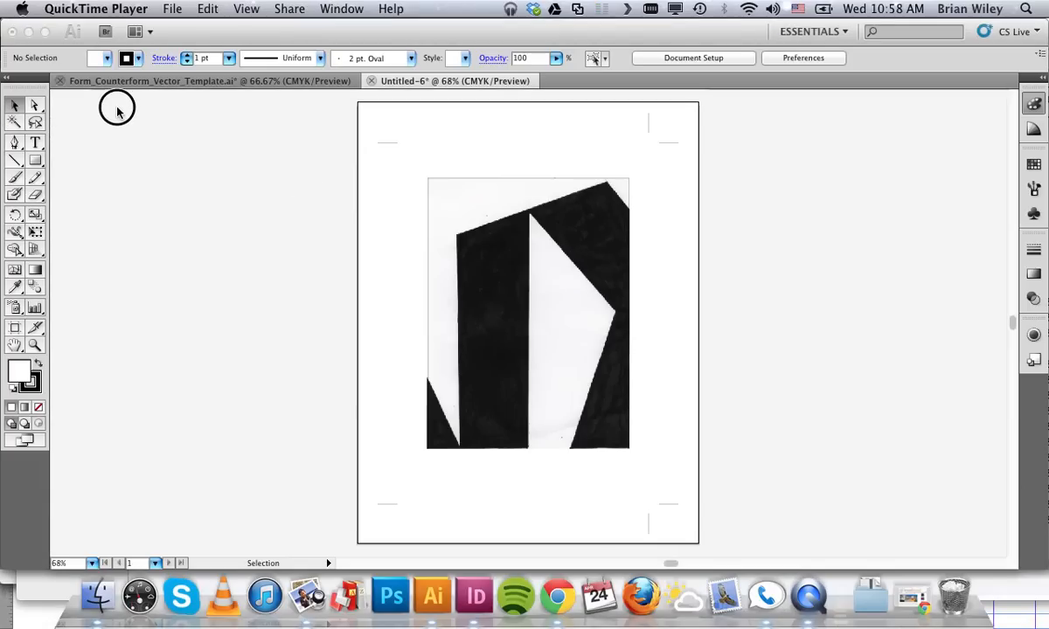
Draw a 5 × 6.75 in rectangle over the scanned drawing
click(432, 597)
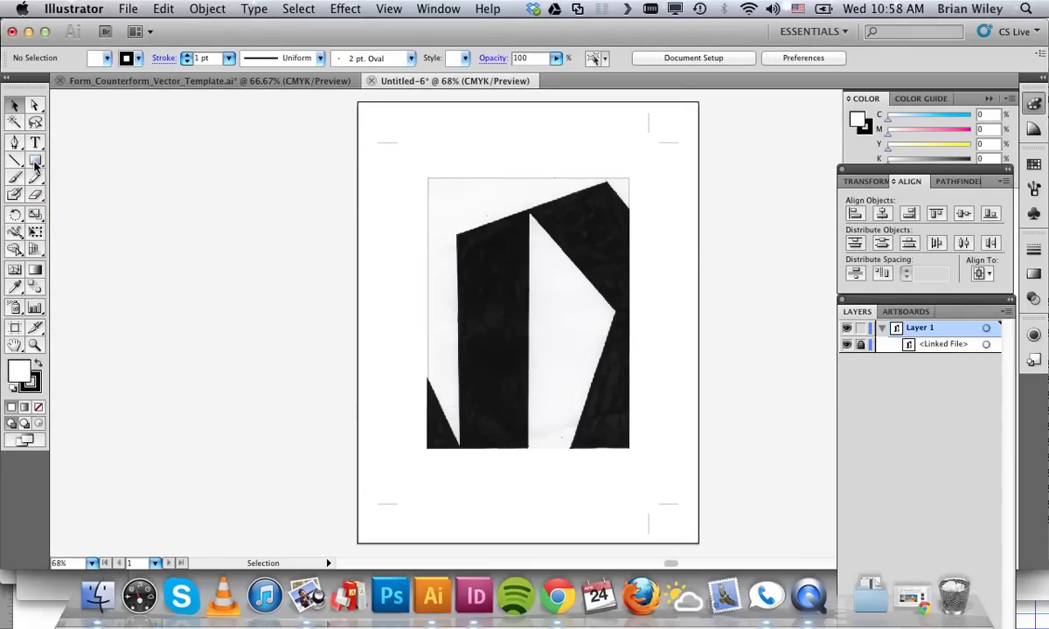
mouse_move(36, 165)
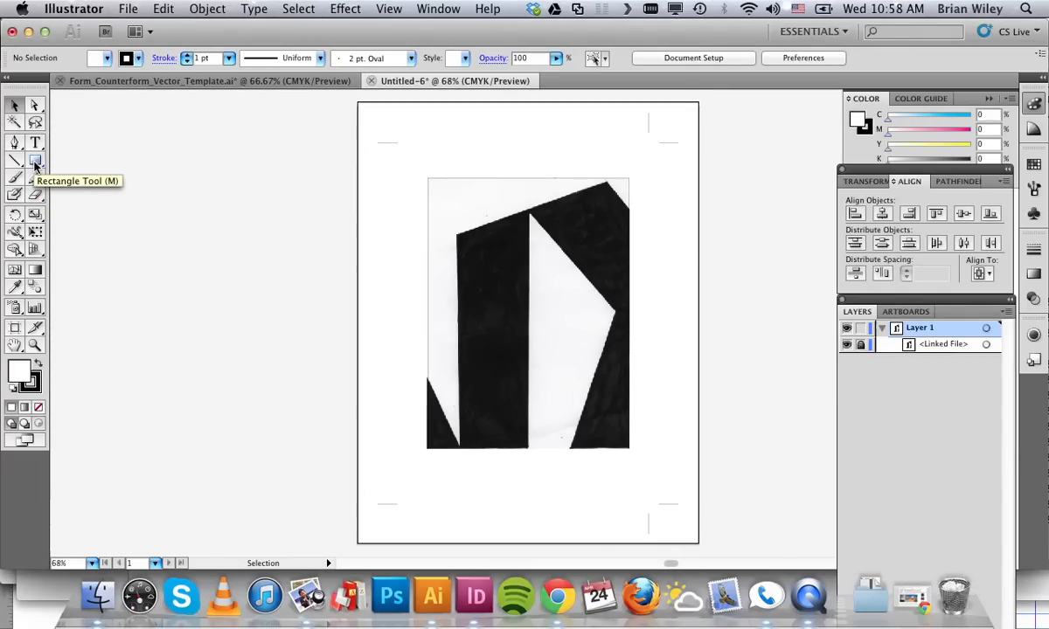
click(35, 163)
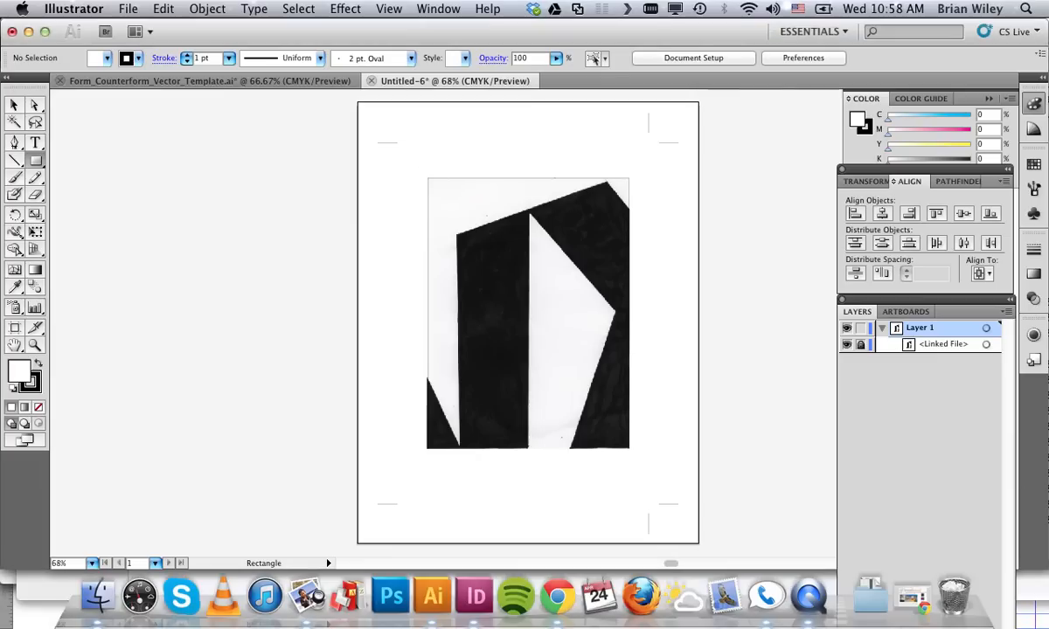
click(430, 182)
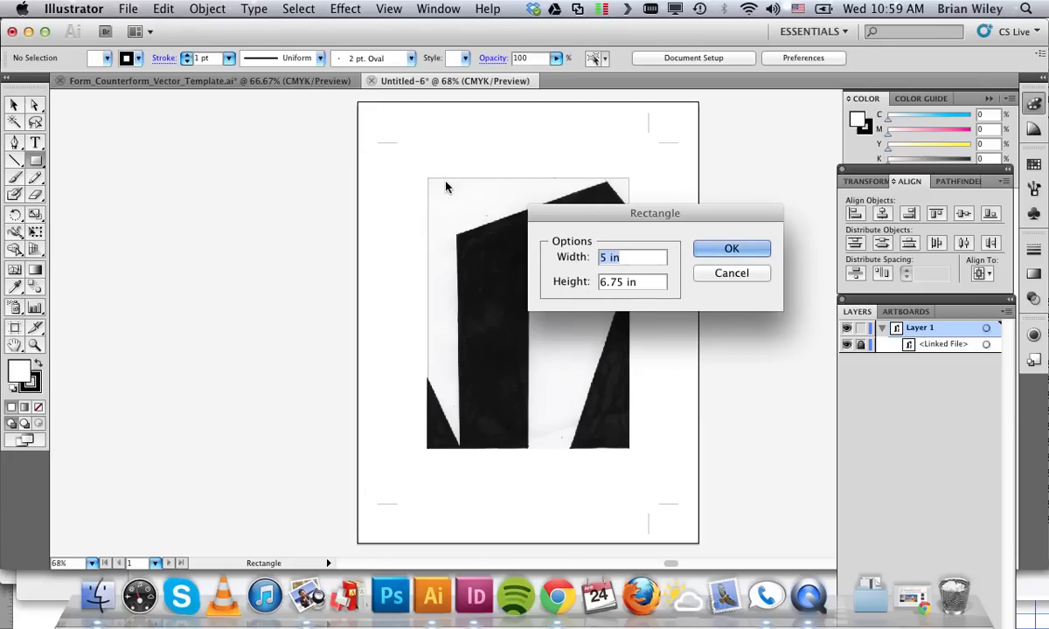
mouse_move(725, 226)
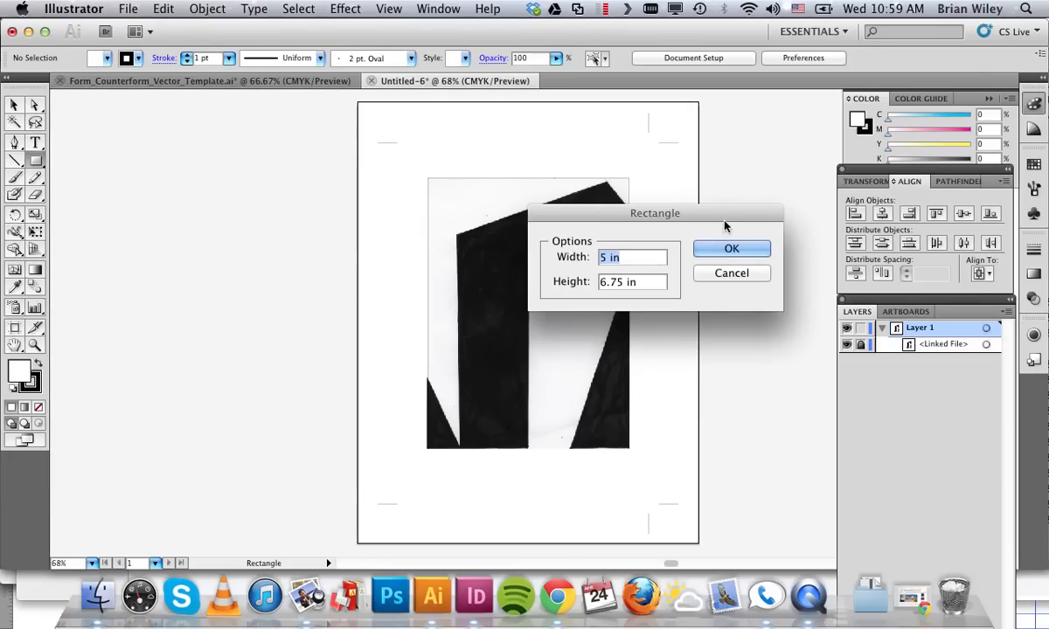
click(732, 248)
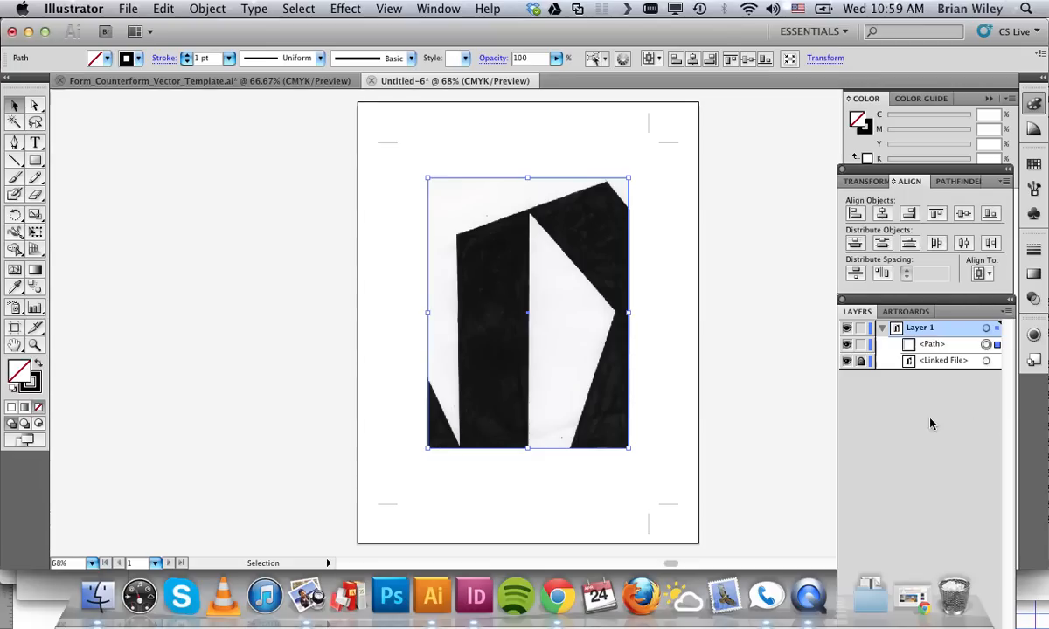
mouse_move(739, 315)
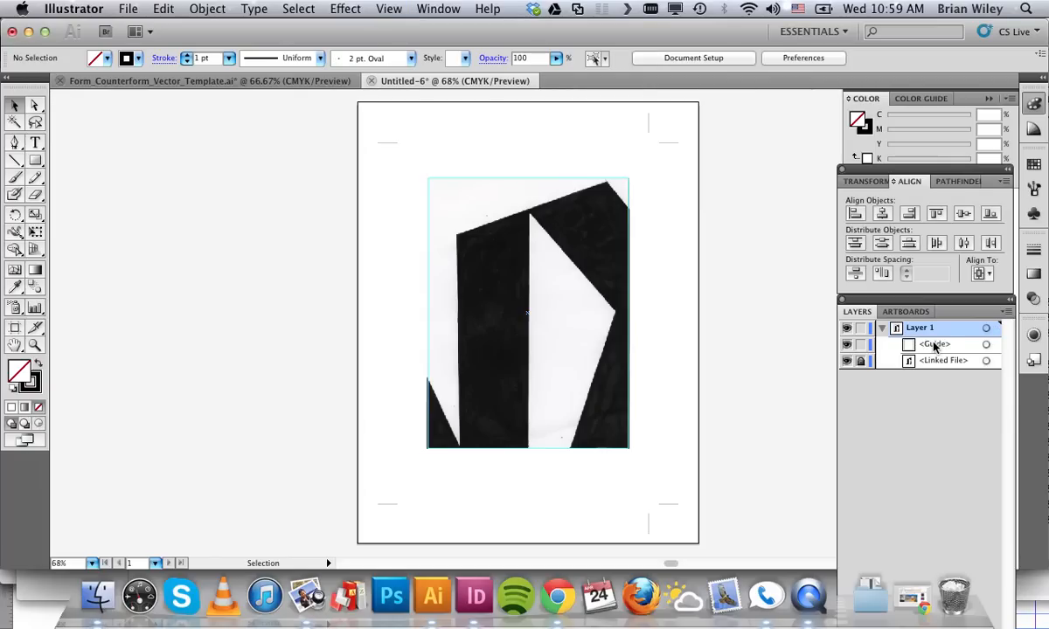
click(875, 360)
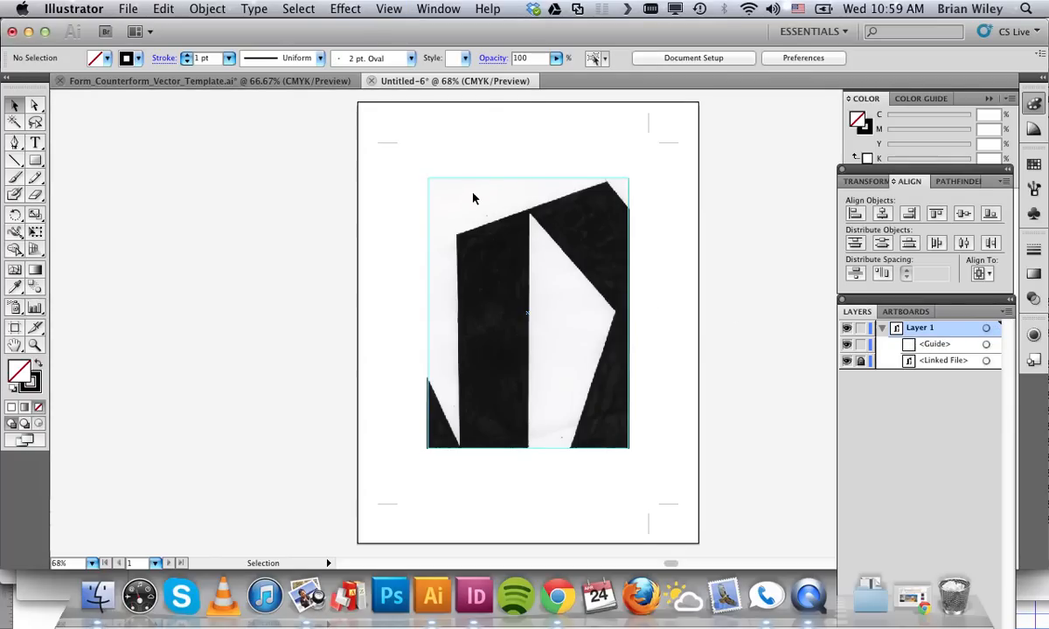
mouse_move(519, 190)
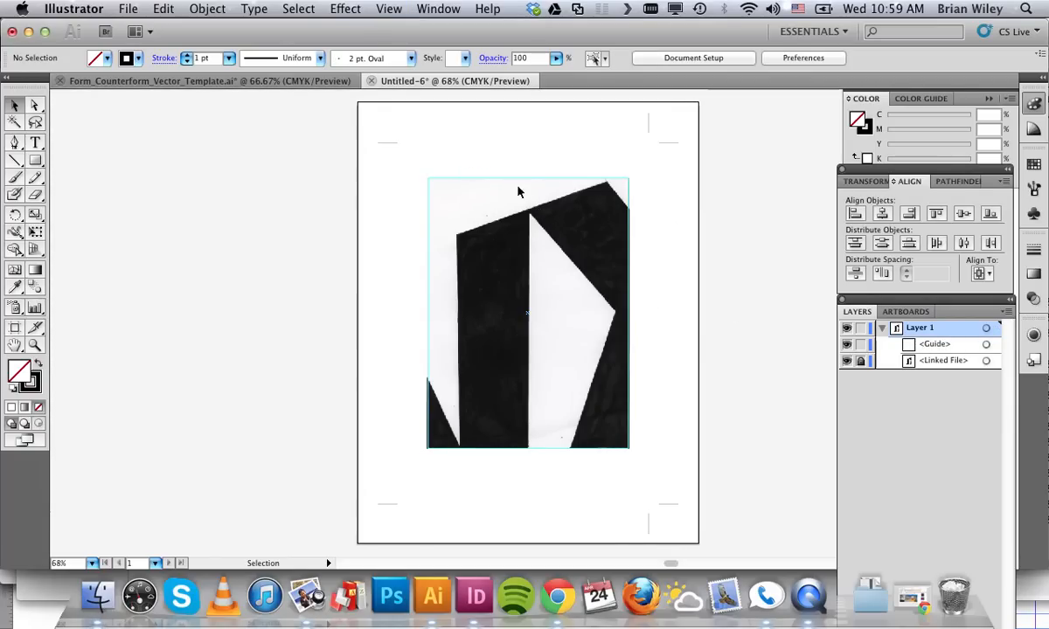
mouse_move(514, 285)
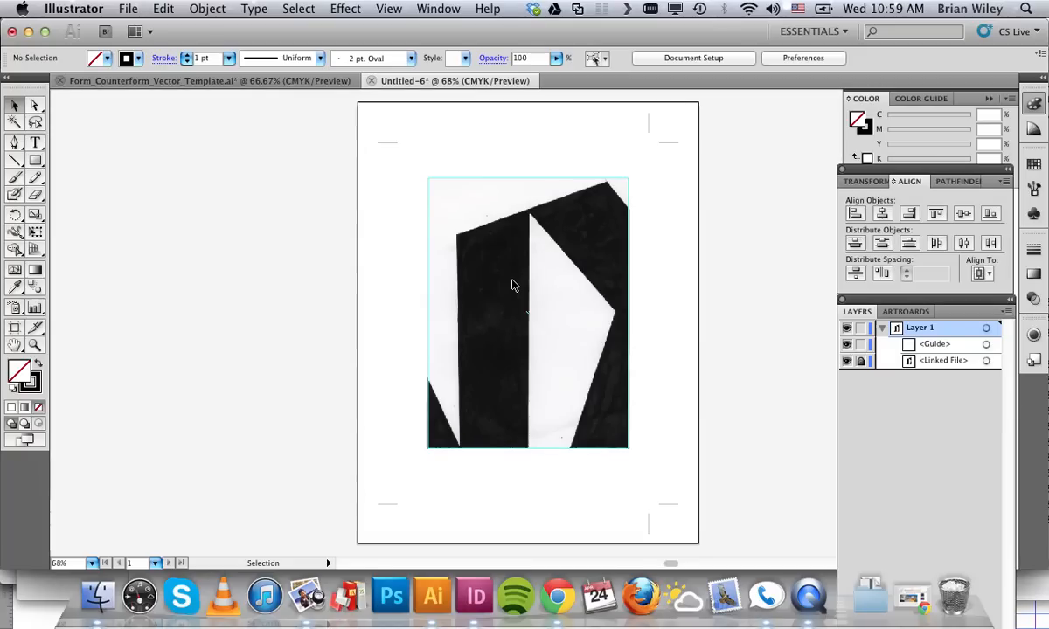
mouse_move(444, 243)
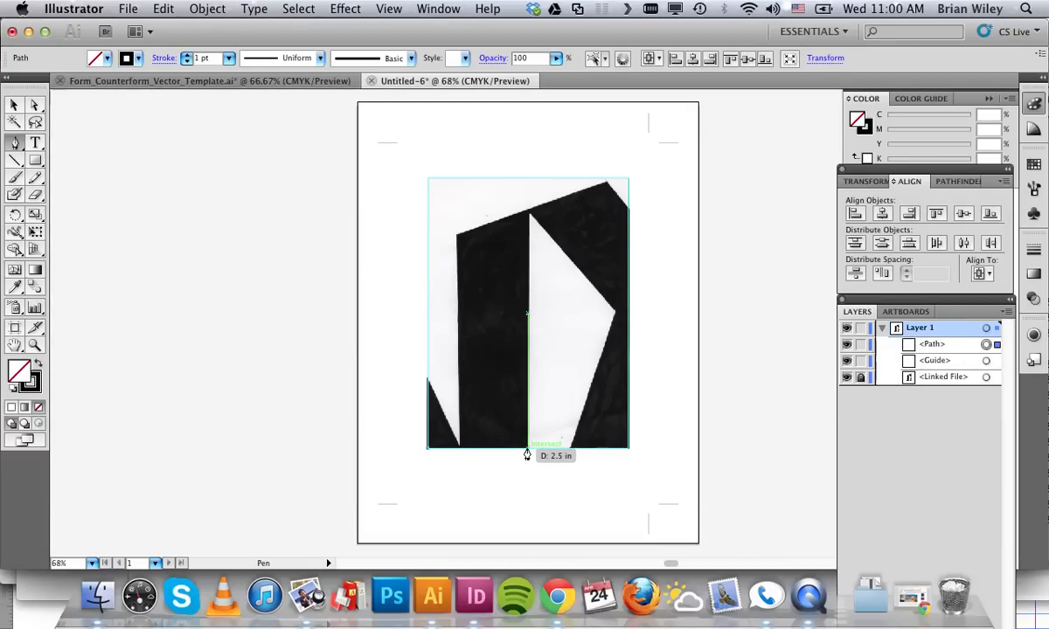
Place a Pen anchor at the black shape's bottom edge while tracing its outline
click(527, 449)
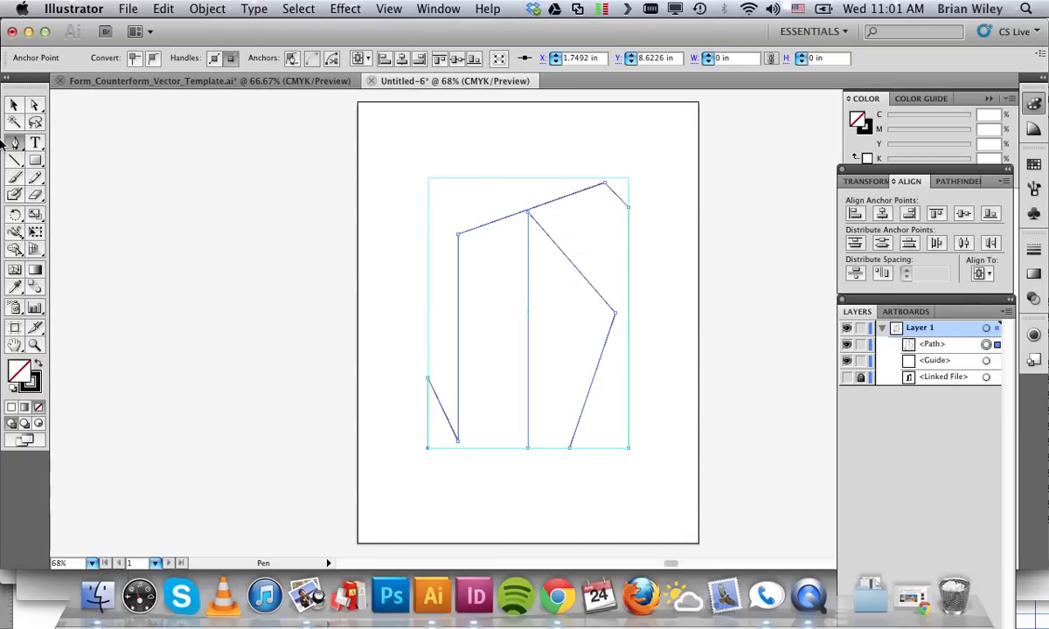
Hide the Guide sublayer in the Layers panel
click(14, 105)
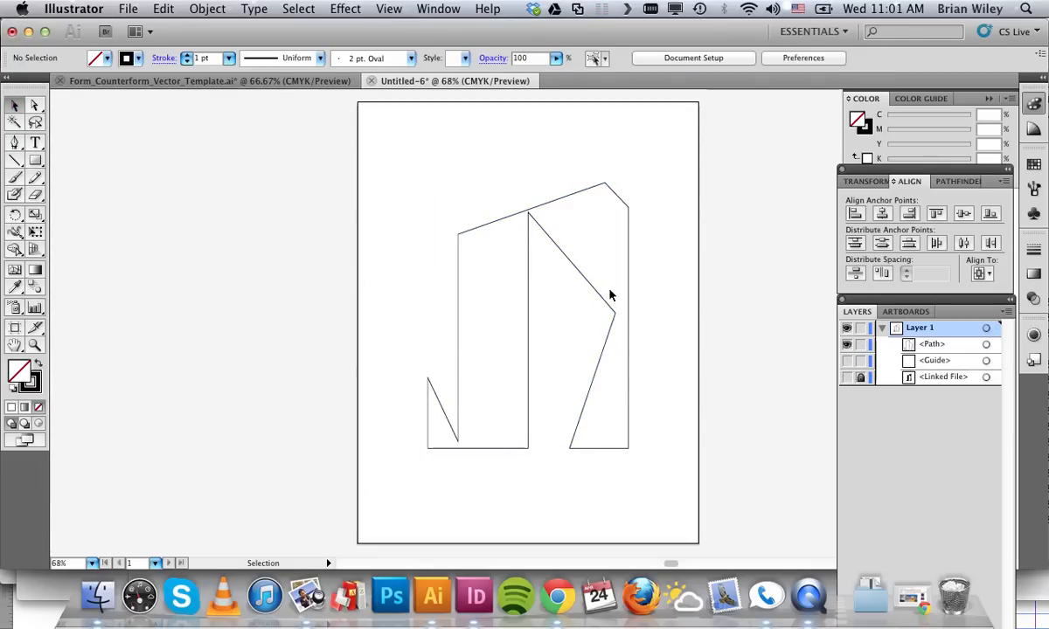
mouse_move(679, 484)
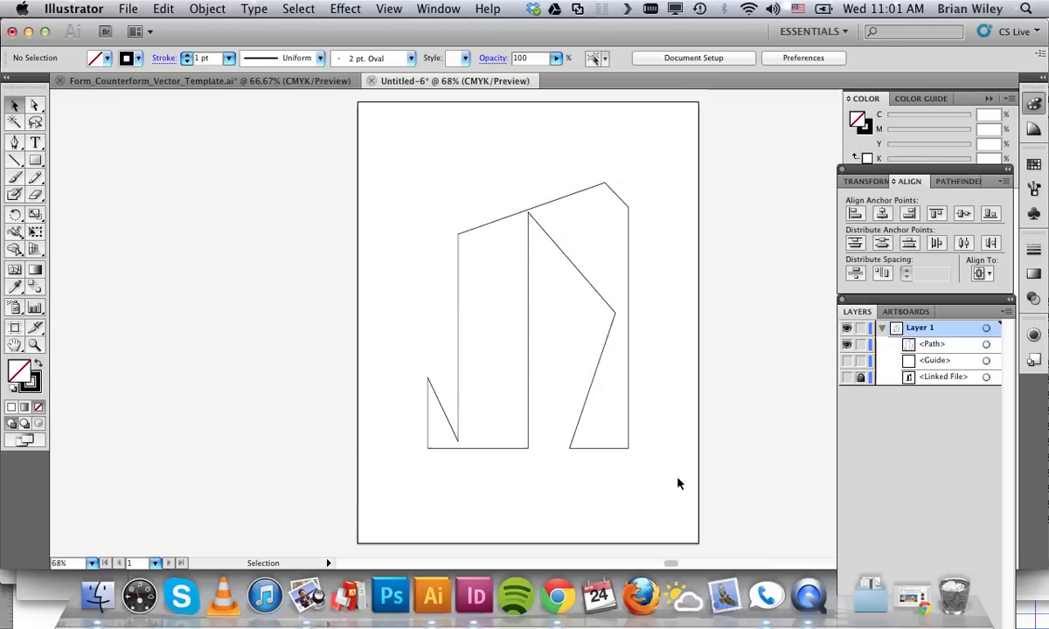
mouse_move(689, 470)
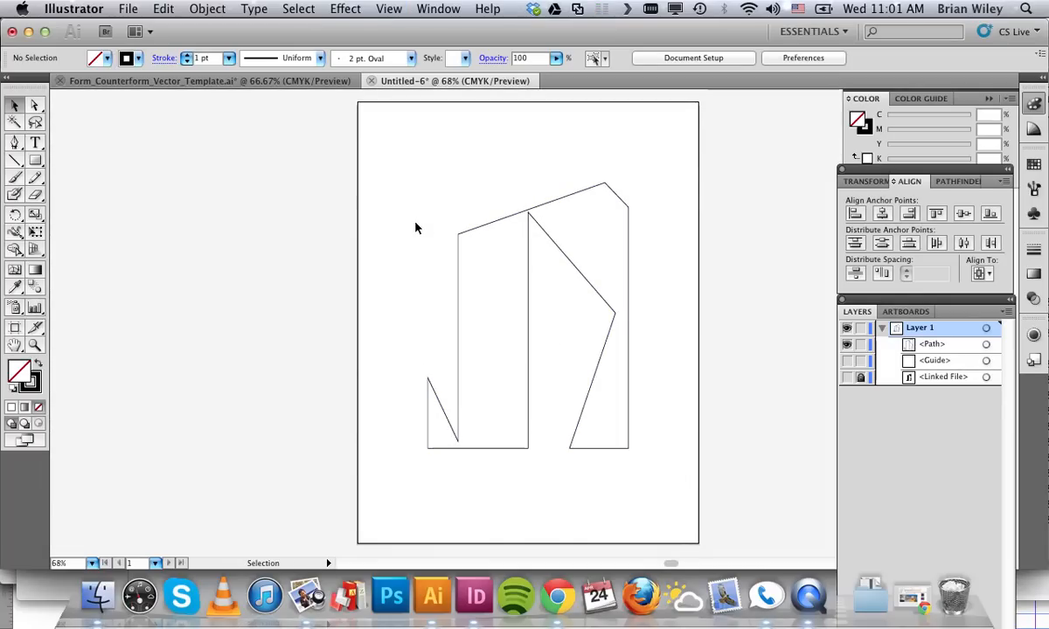
Select the traced outline path and bring the Form Counterform template forward
click(500, 221)
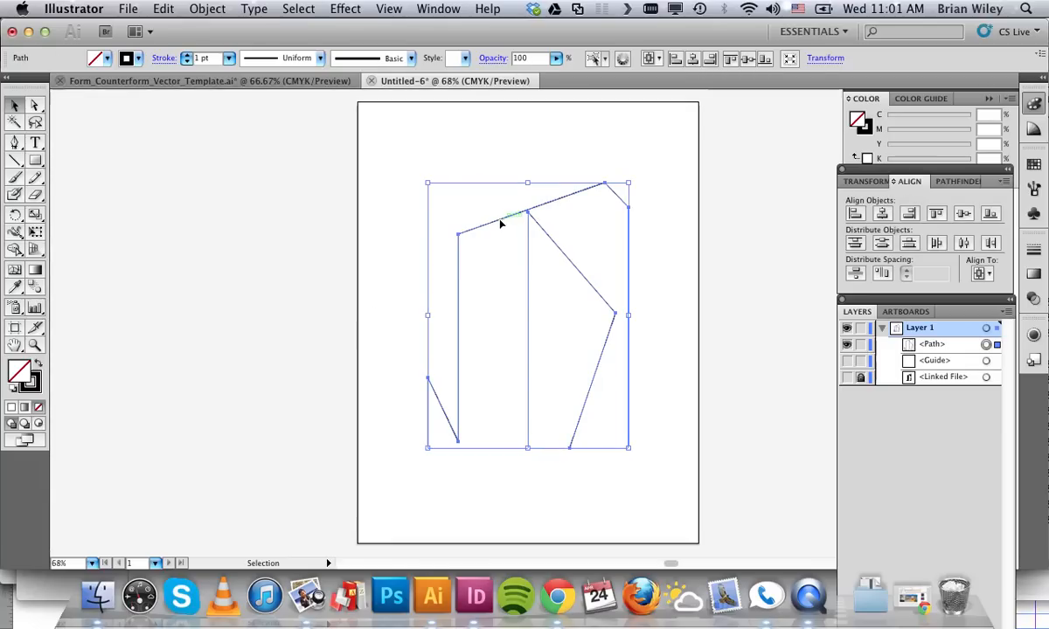
click(16, 371)
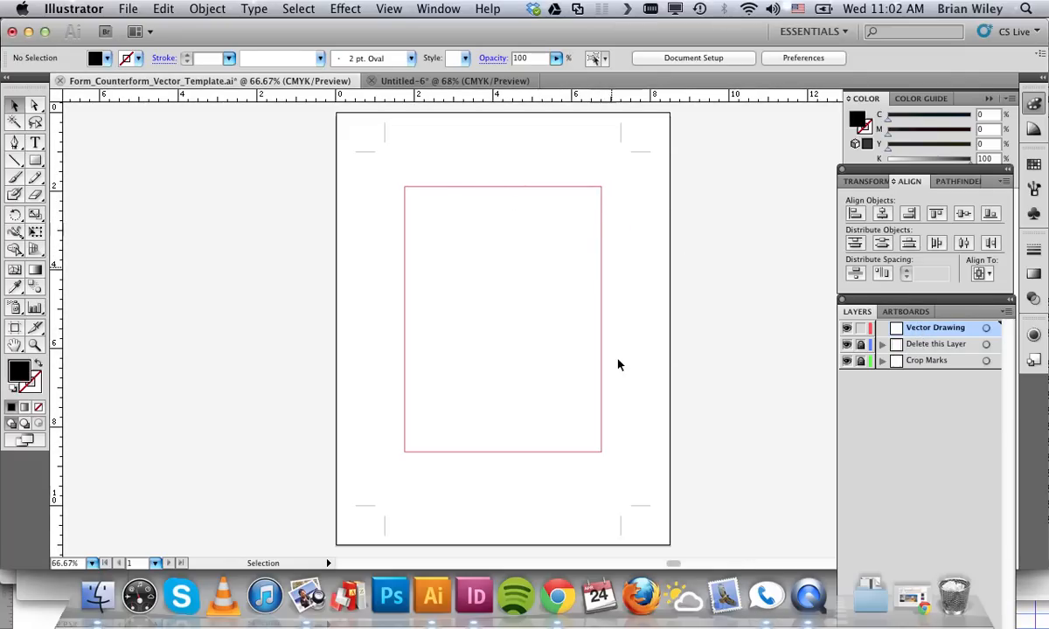
mouse_move(559, 116)
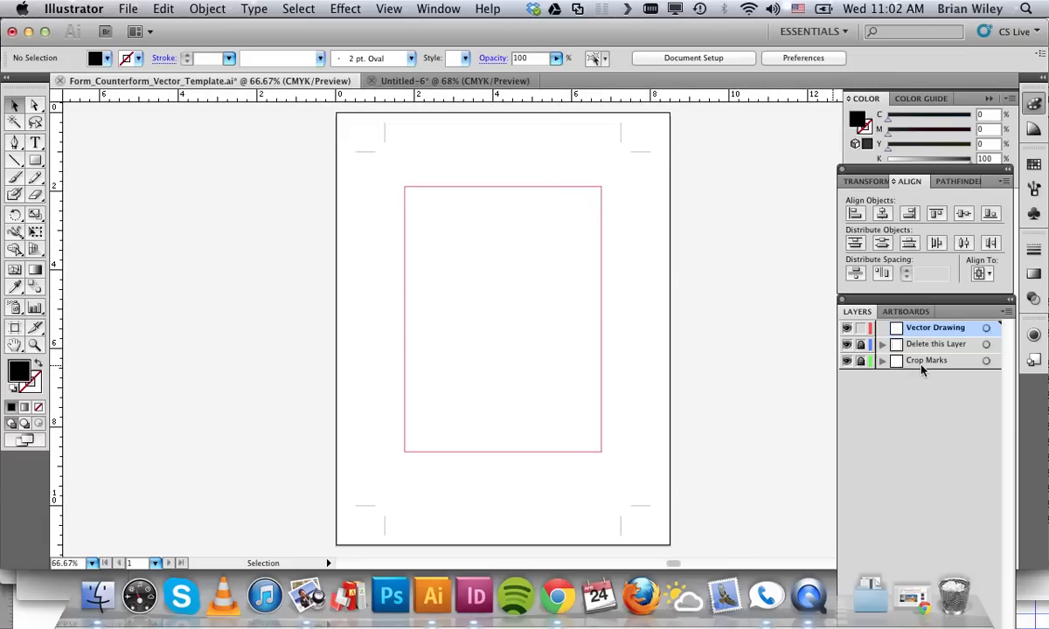
mouse_move(945, 327)
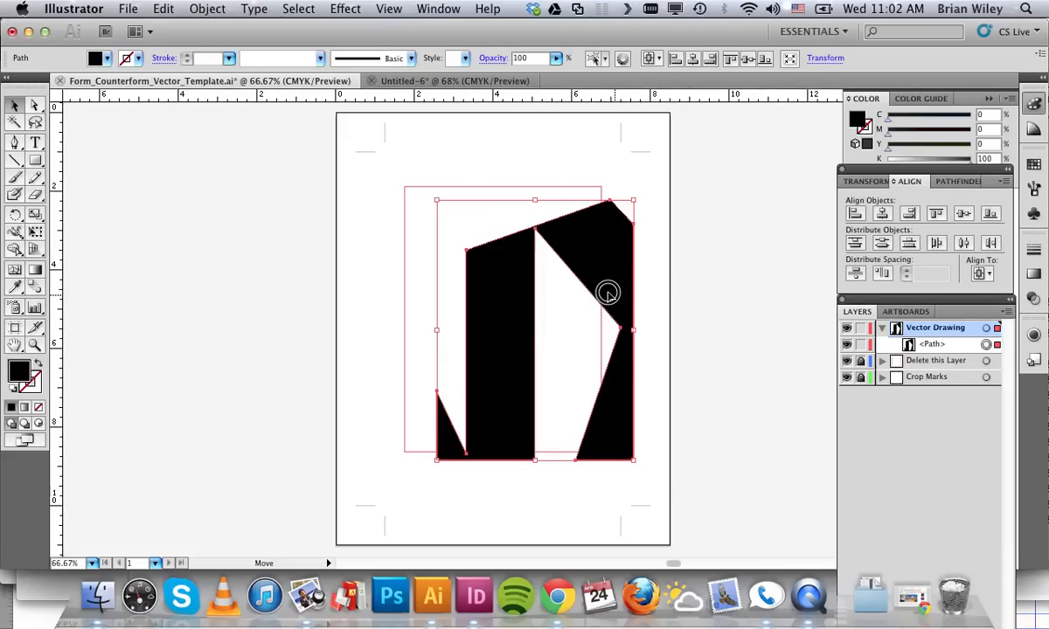
Drag the black-filled shape to center it within the template's crop marks
drag(608, 293, 585, 288)
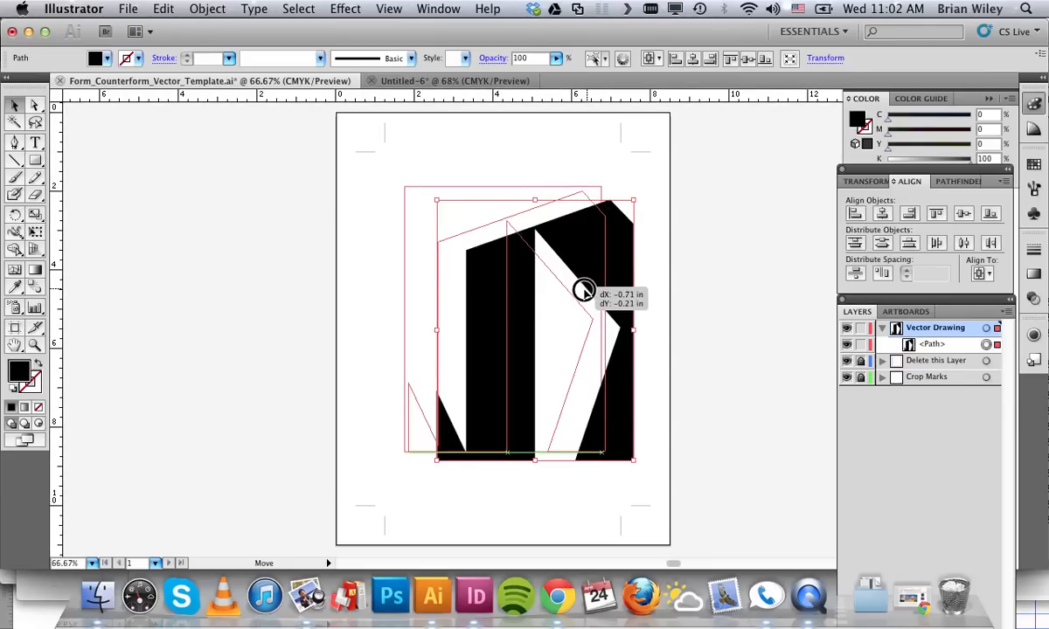
drag(611, 298, 583, 288)
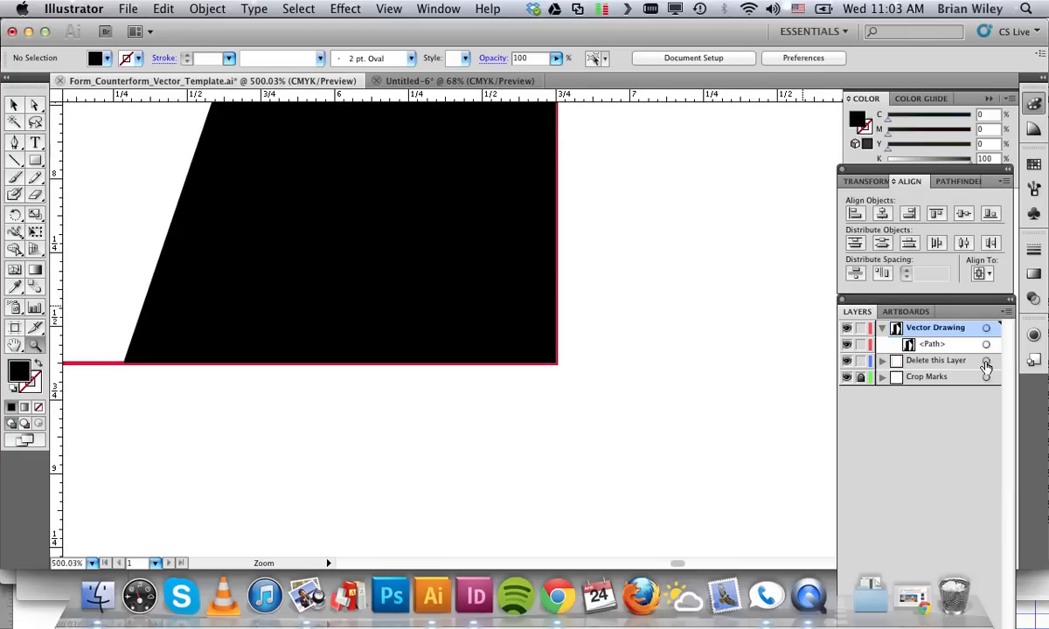
Select the 'Delete this Layer' layer in the Layers panel and trash it
click(881, 360)
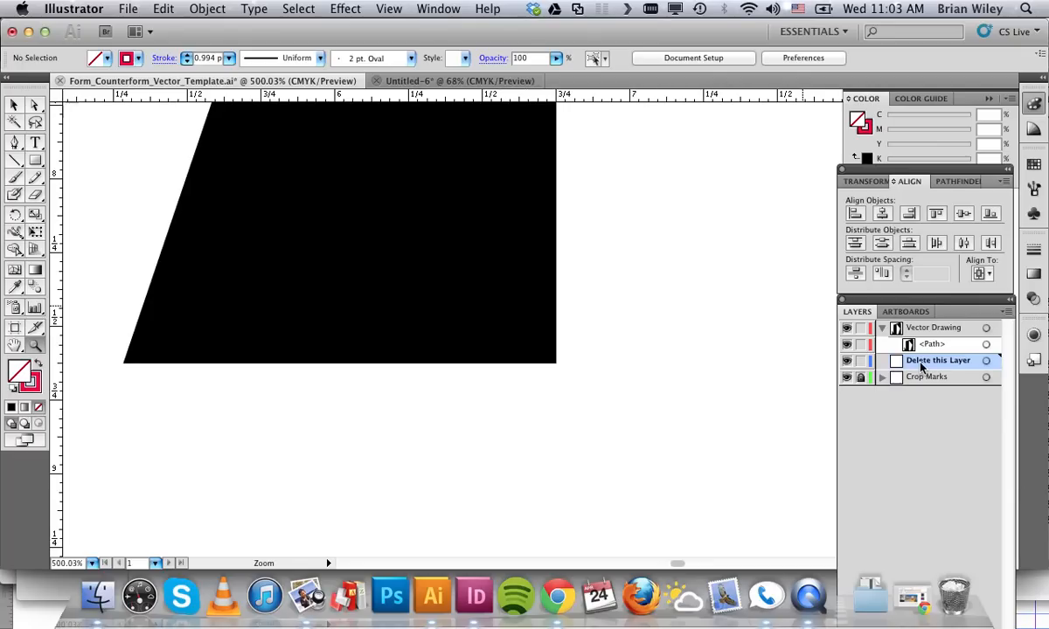
mouse_move(901, 360)
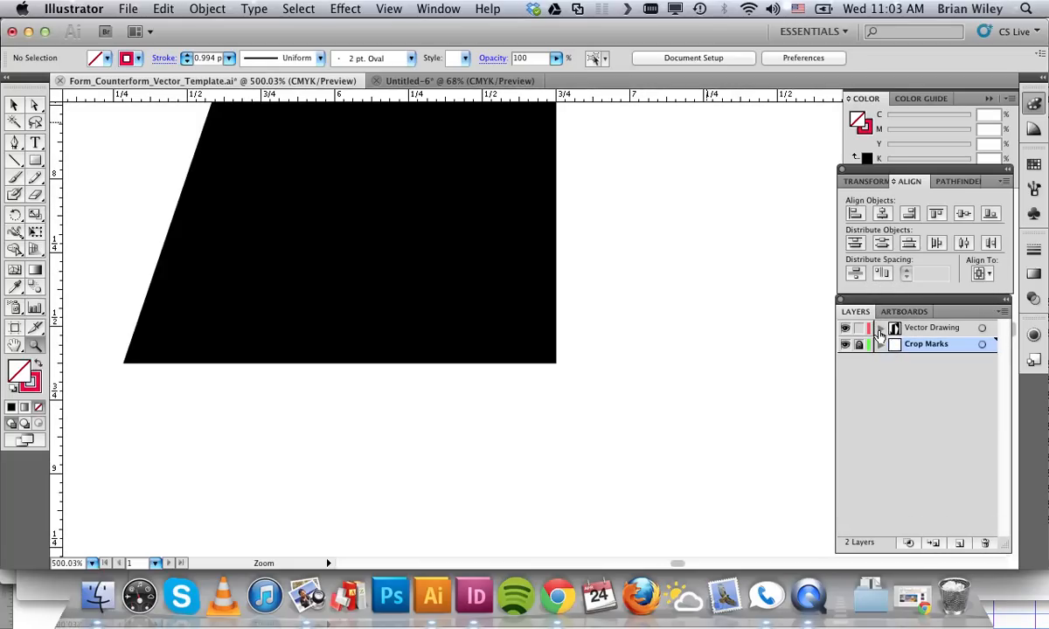
click(880, 327)
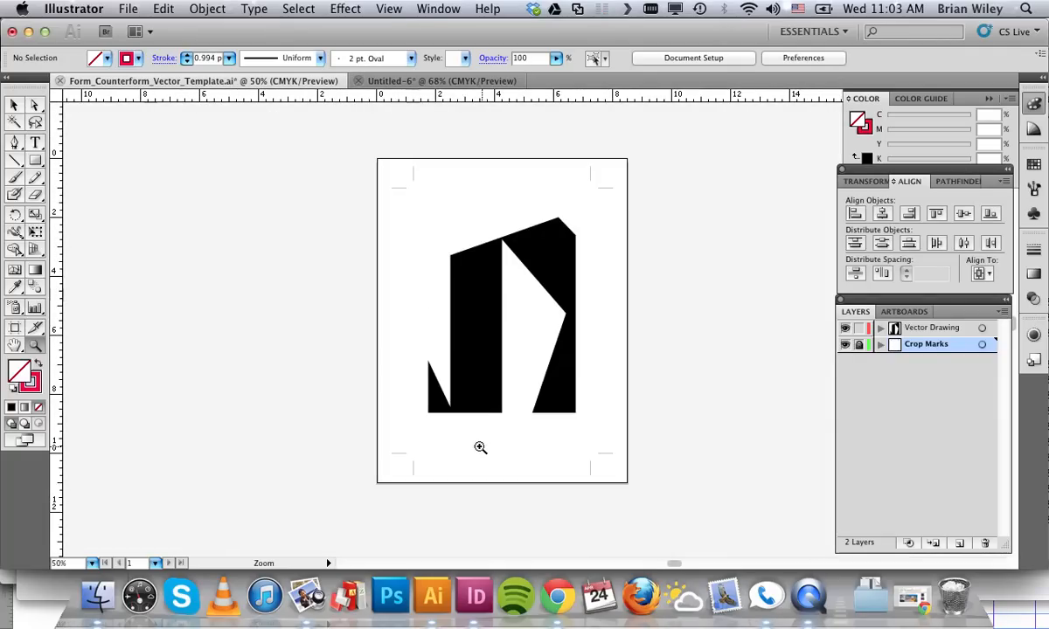
mouse_move(328, 353)
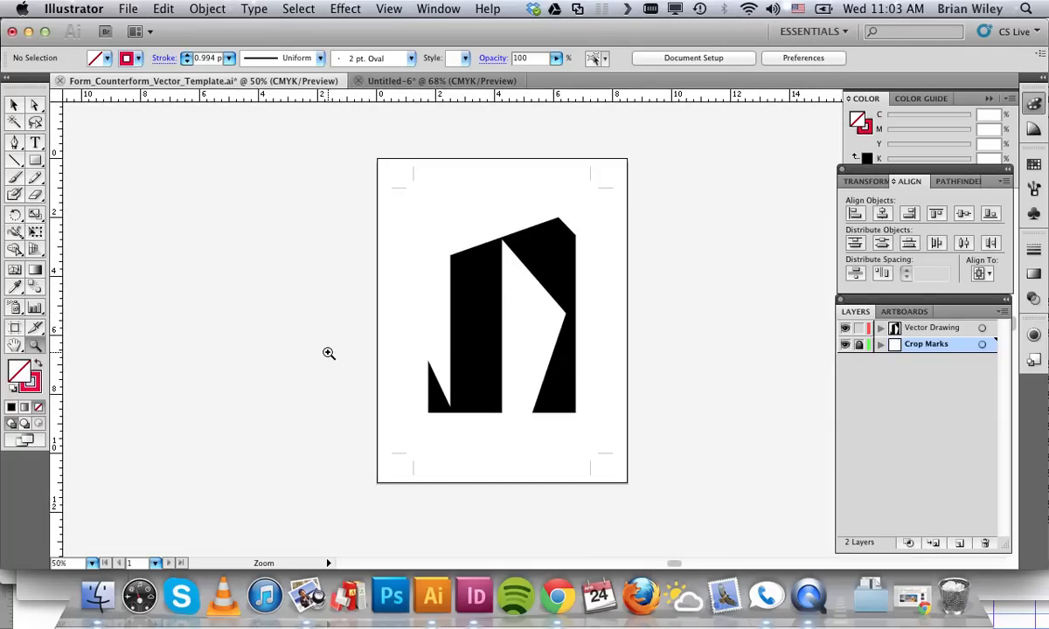
mouse_move(344, 155)
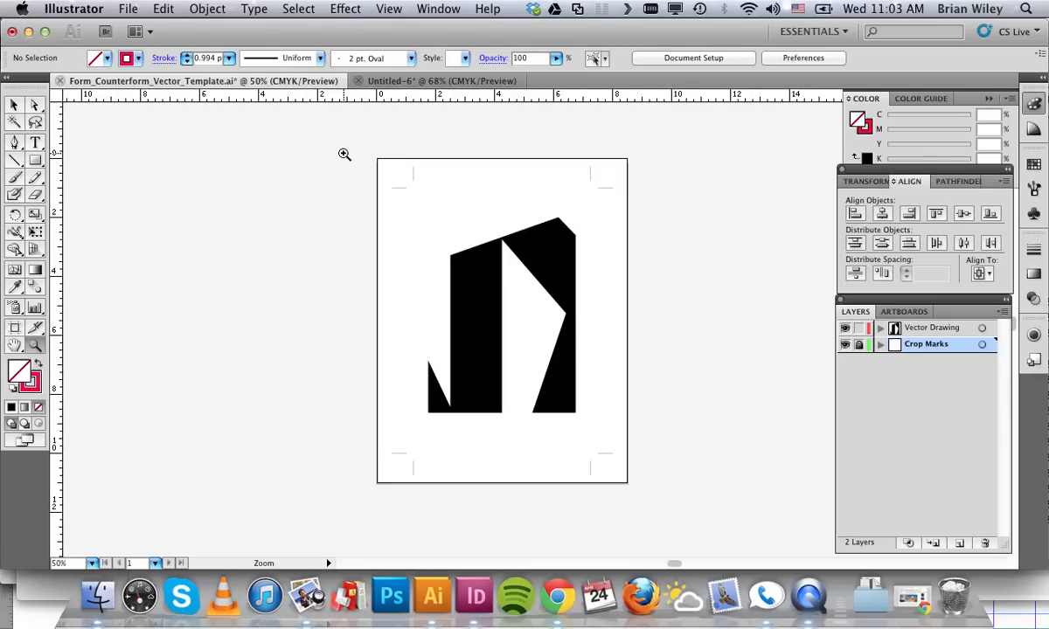
mouse_move(329, 144)
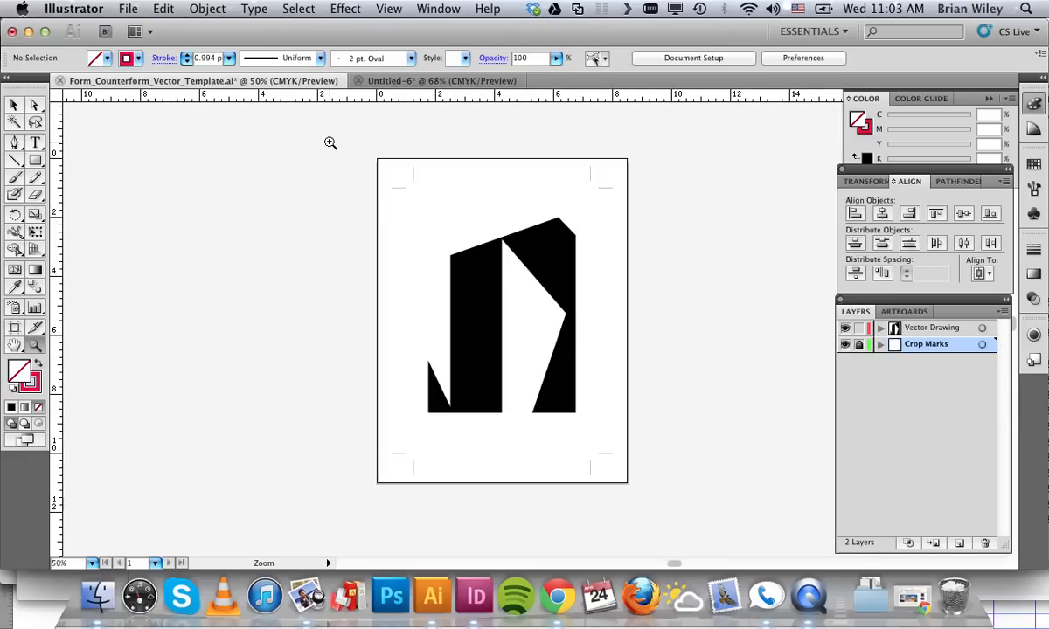
mouse_move(327, 144)
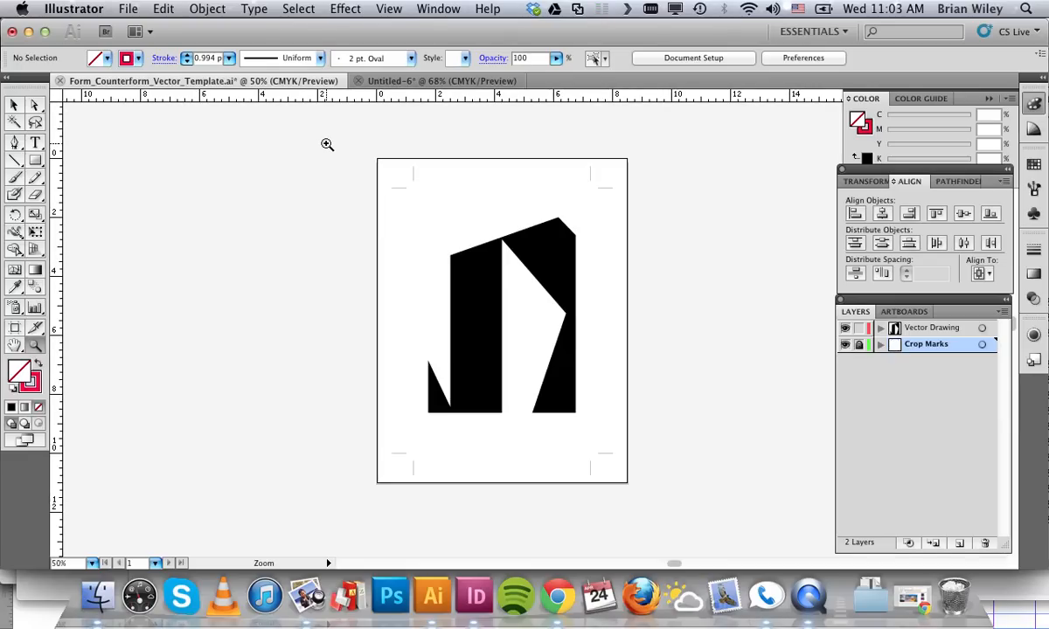